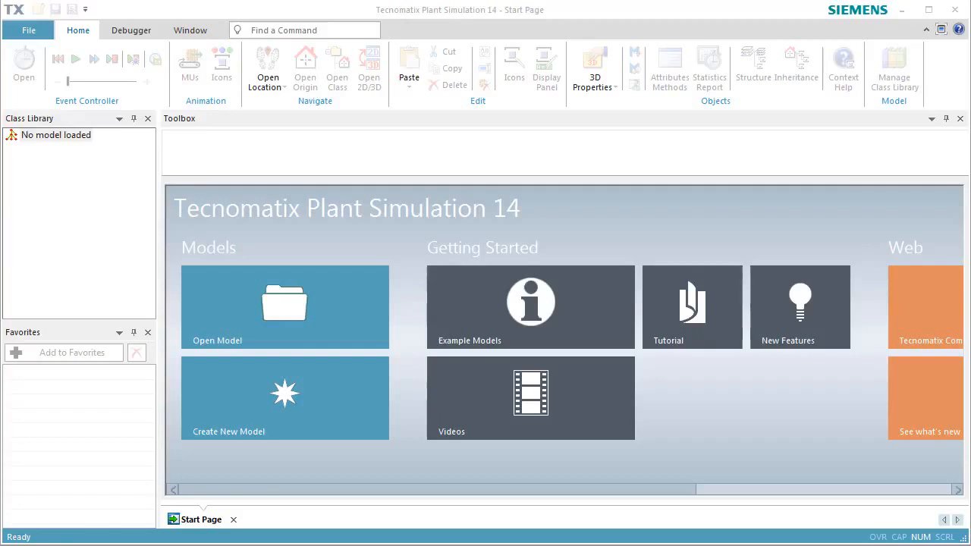
Create a new model from the Start Page and choose 3D
click(284, 398)
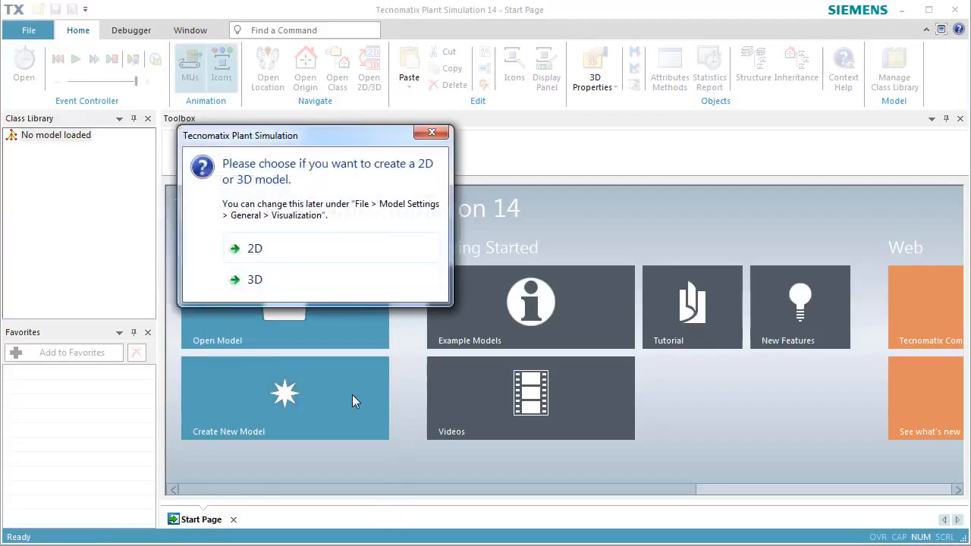
click(255, 248)
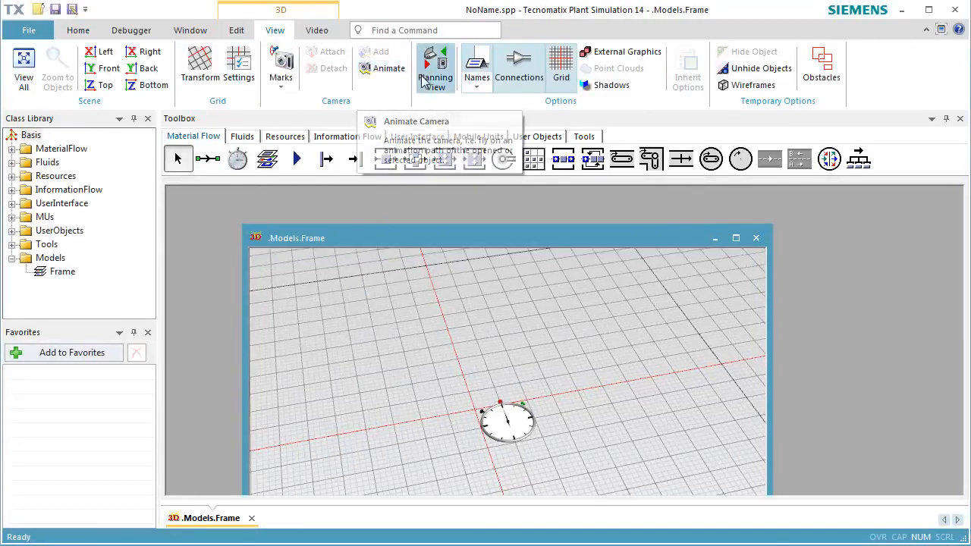
Switch to top view, maximize the Frame and pan the origin to the top-left
click(436, 68)
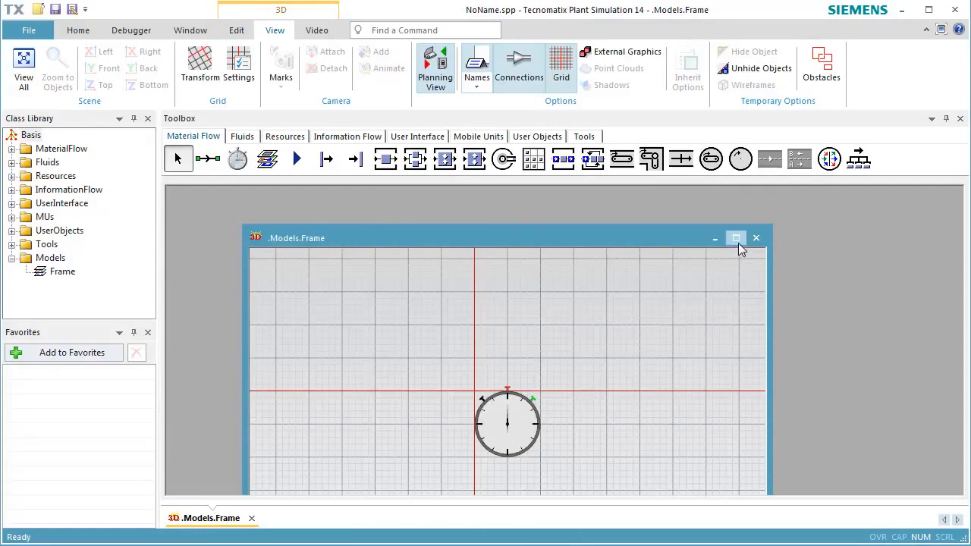
click(736, 237)
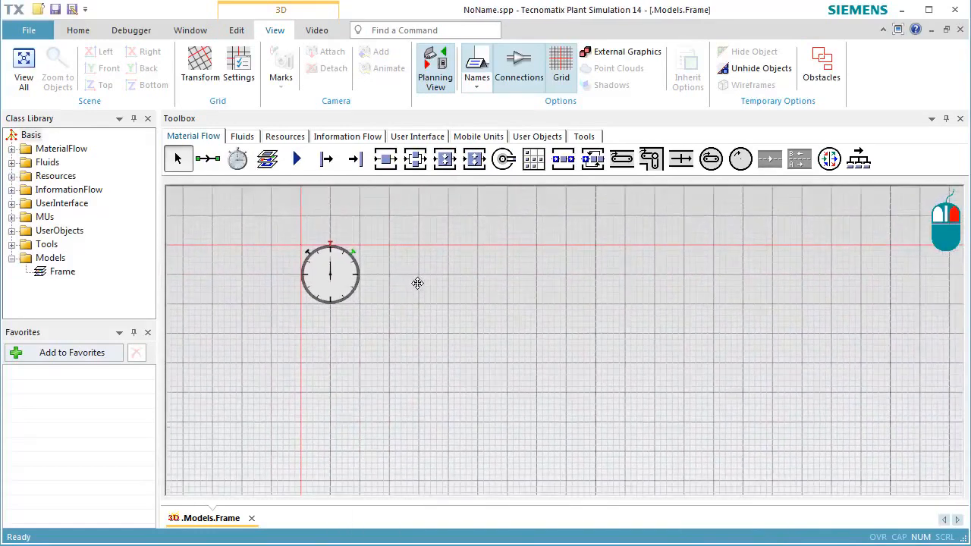
drag(330, 273, 216, 233)
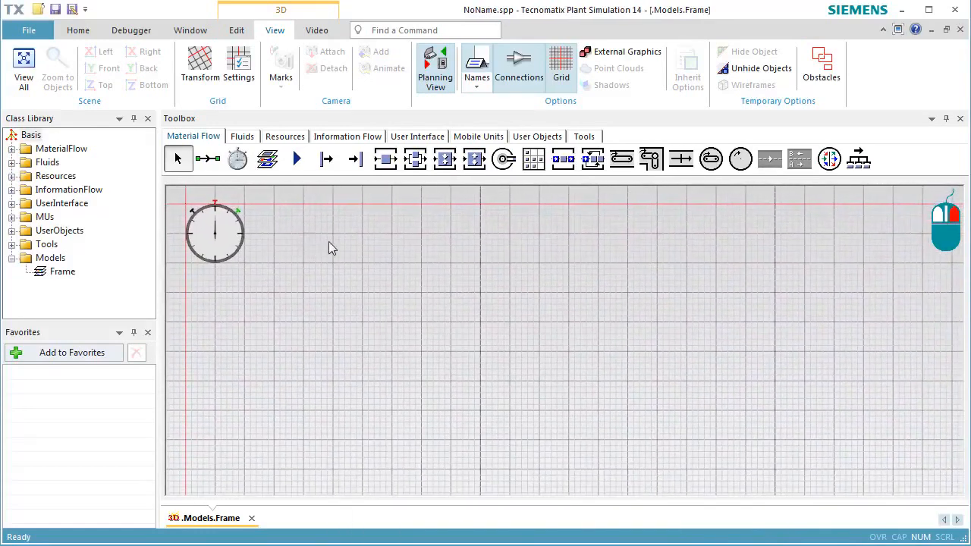
Place the source, the first station and the parallel stations in the Frame
click(326, 158)
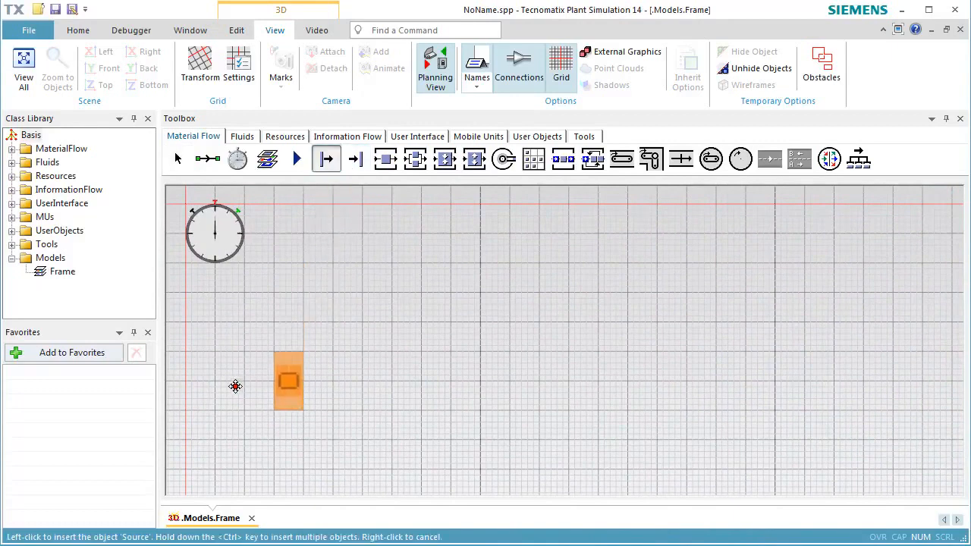
click(200, 381)
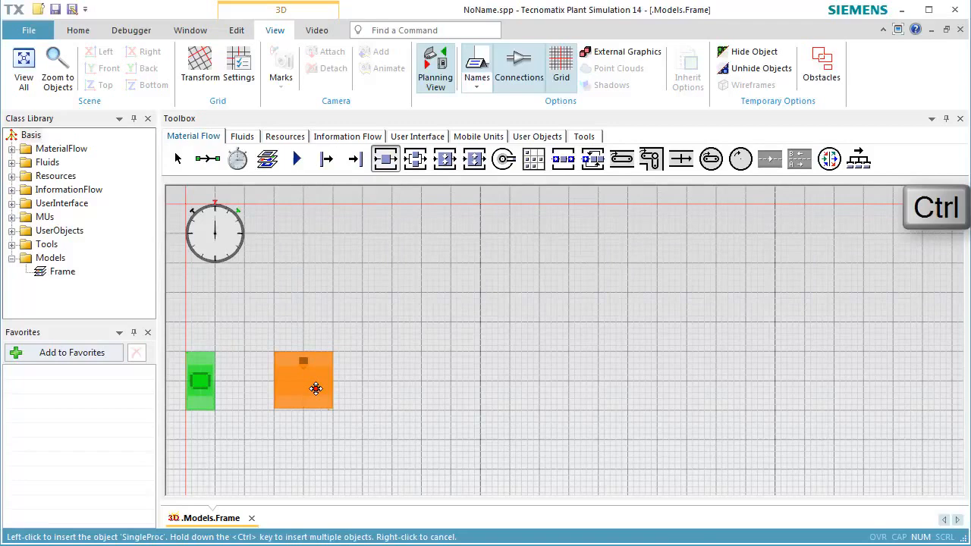
click(383, 284)
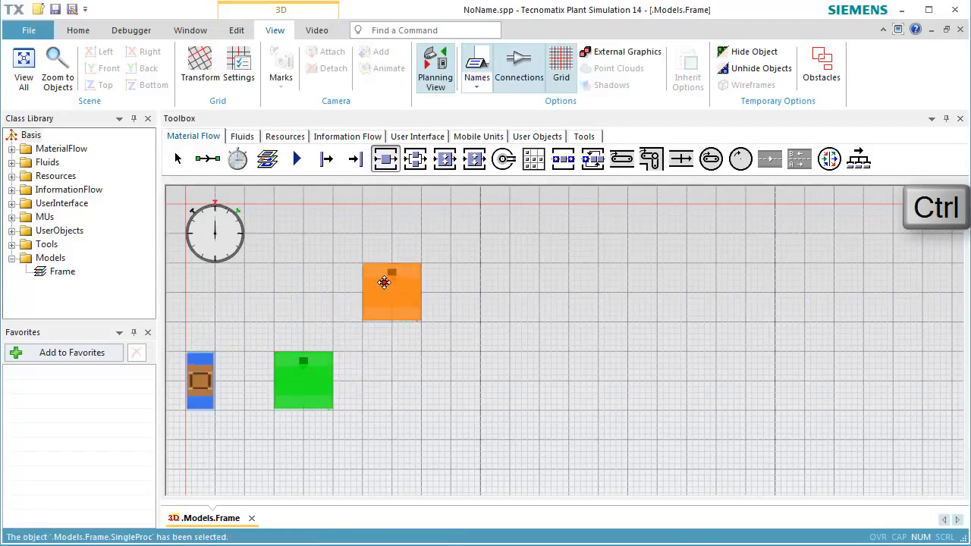
drag(383, 283, 400, 277)
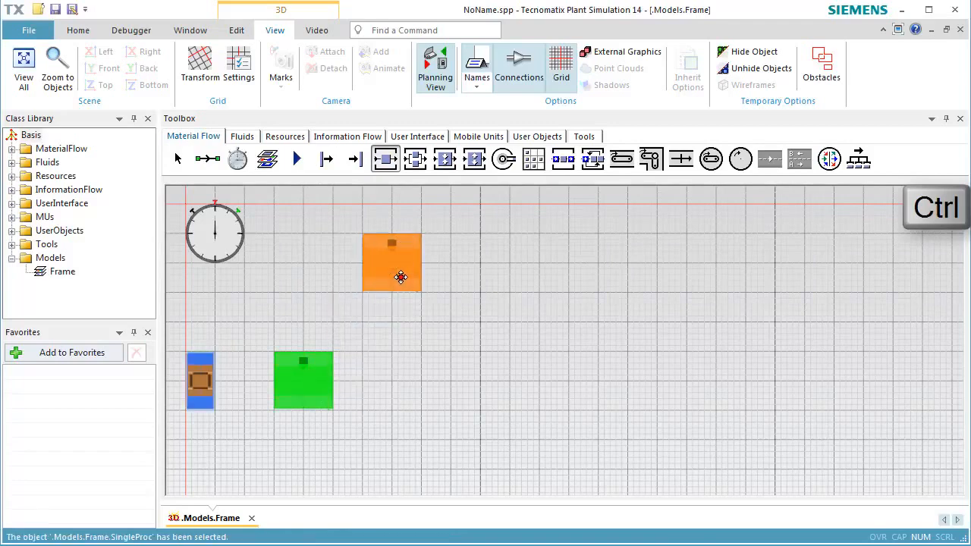
drag(401, 277, 416, 306)
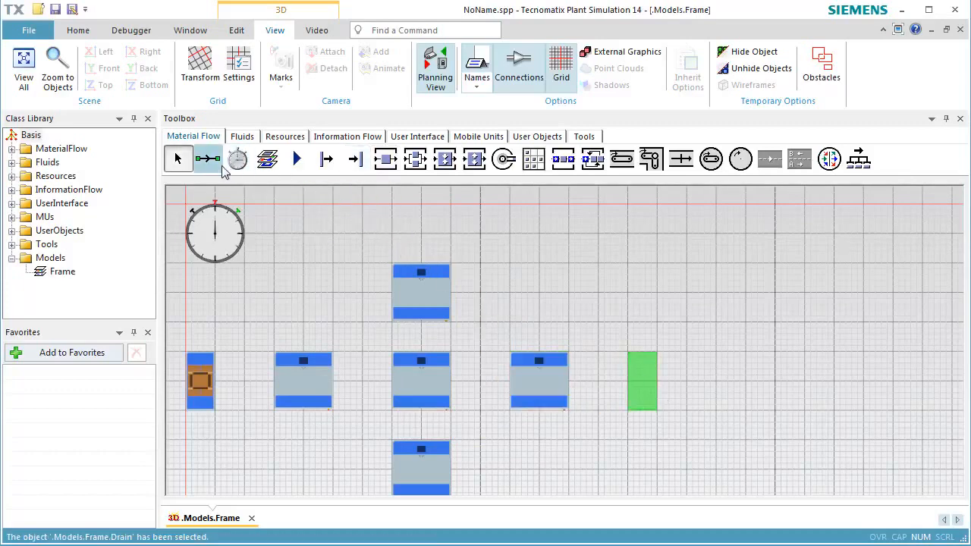
Draw connectors from the source through the stations to the drain
click(208, 159)
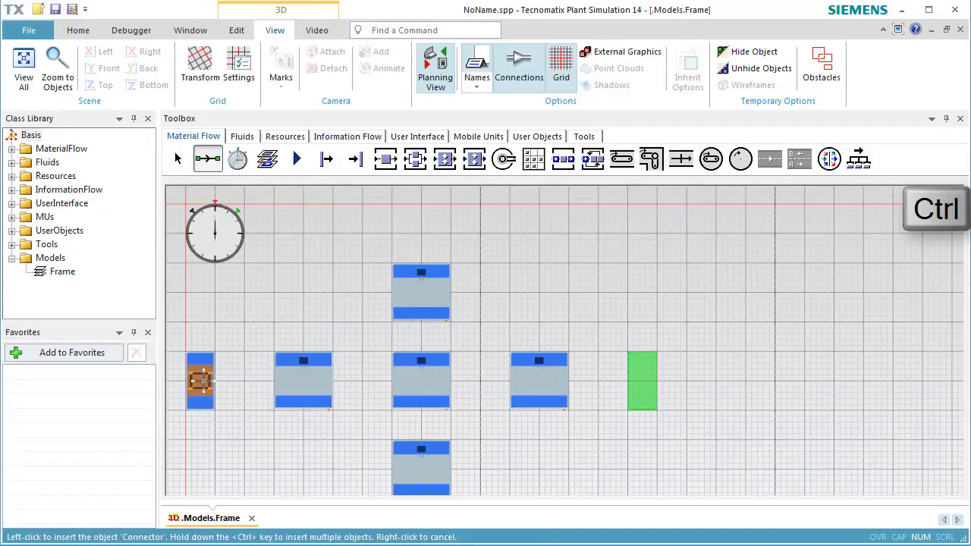
click(303, 382)
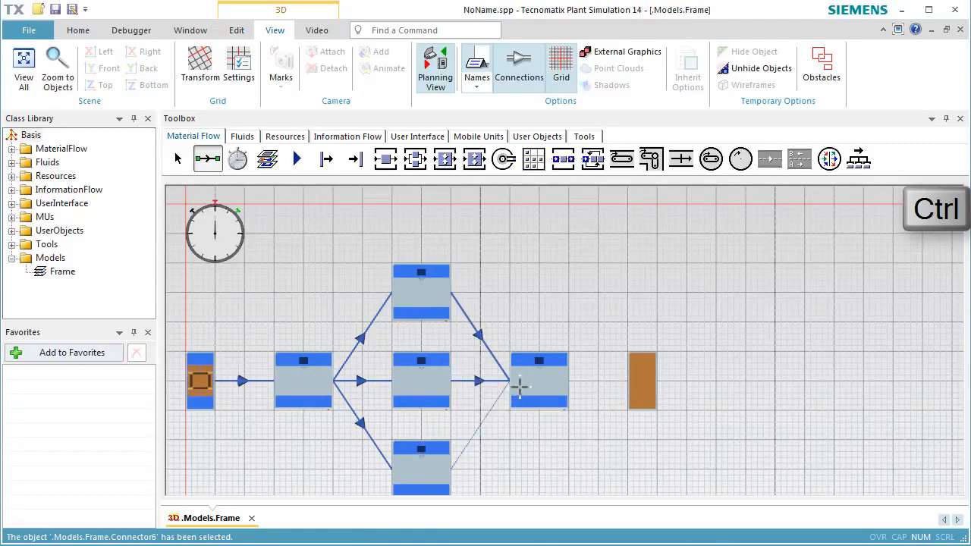
click(643, 383)
text(4)
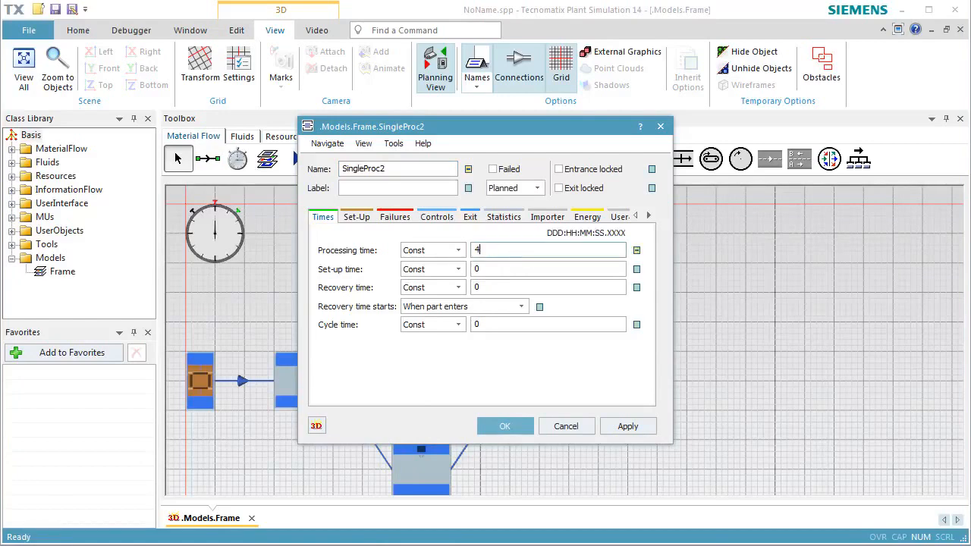
Give SingleProc2 a processing time of 4:00 and confirm with OK
text(:)
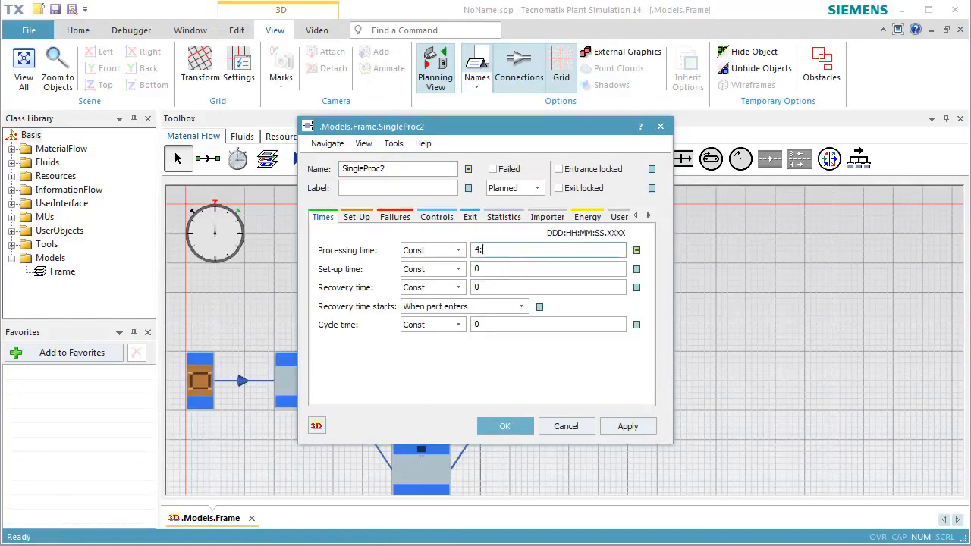
text(00)
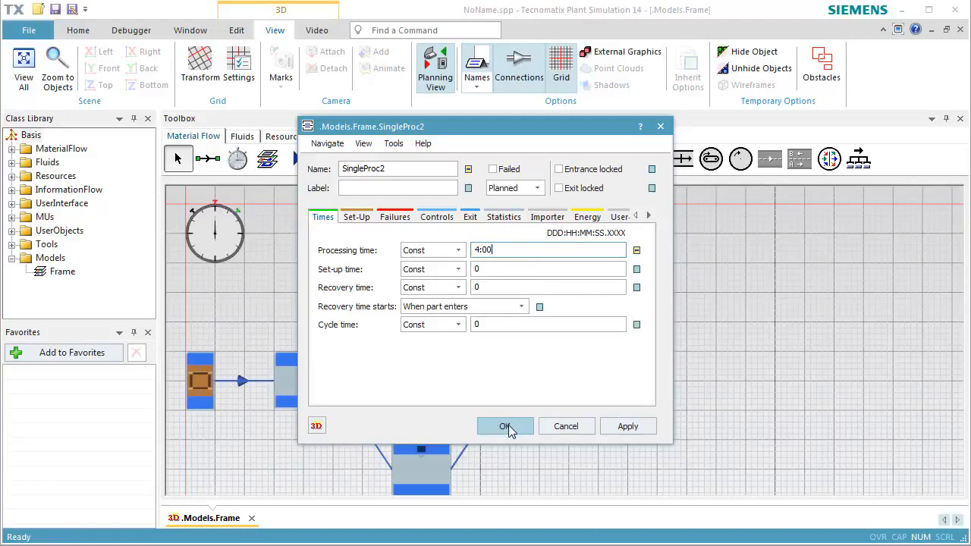
click(505, 425)
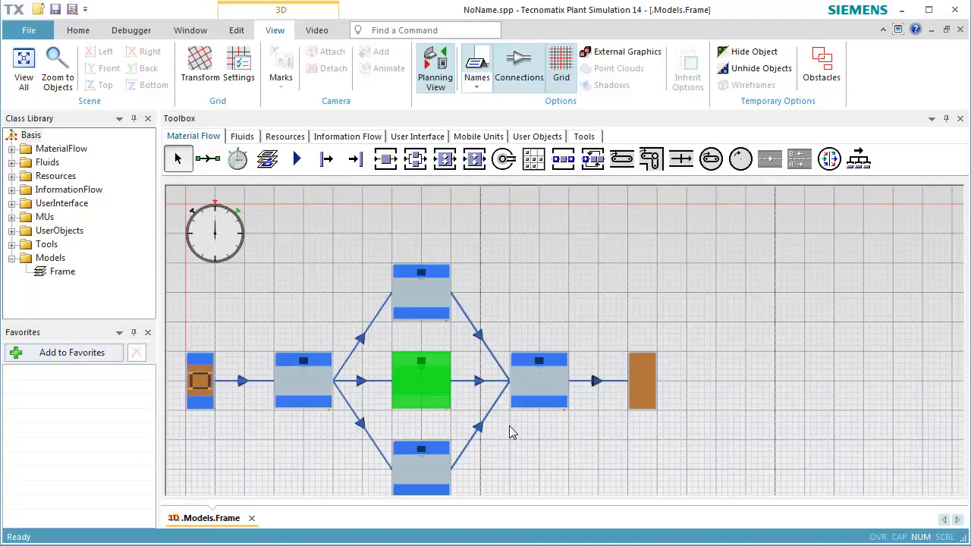
mouse_move(351, 400)
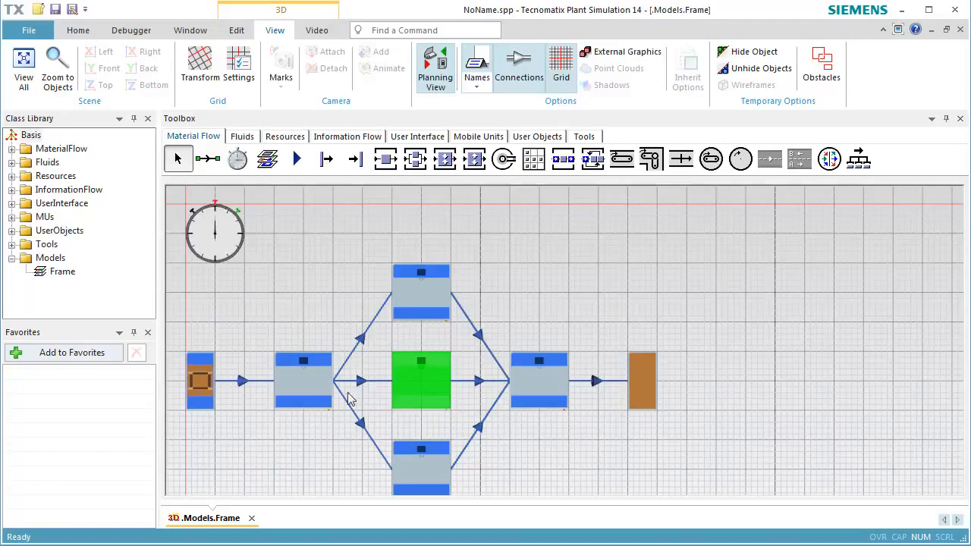
Change the first SingleProc's exit strategy to Percentage and apply it
double_click(422, 380)
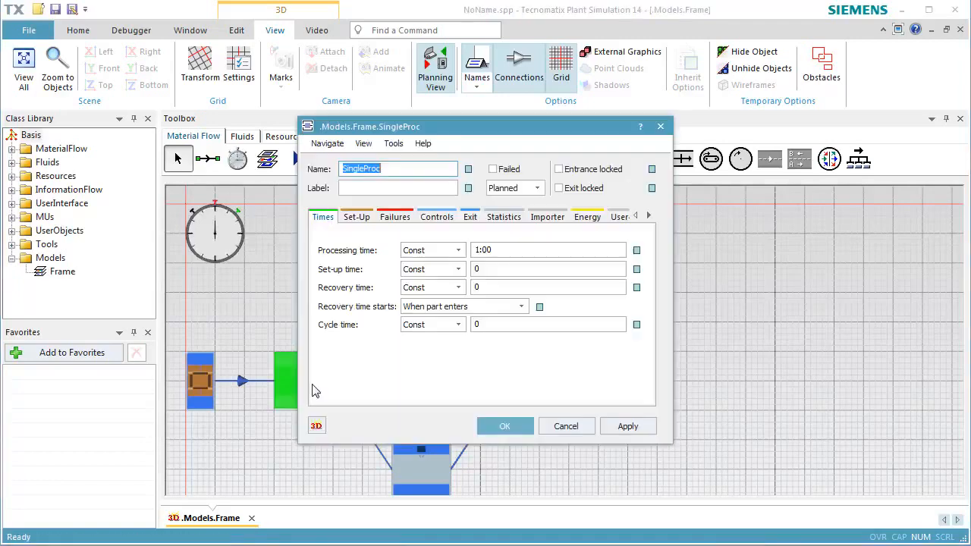
mouse_move(470, 218)
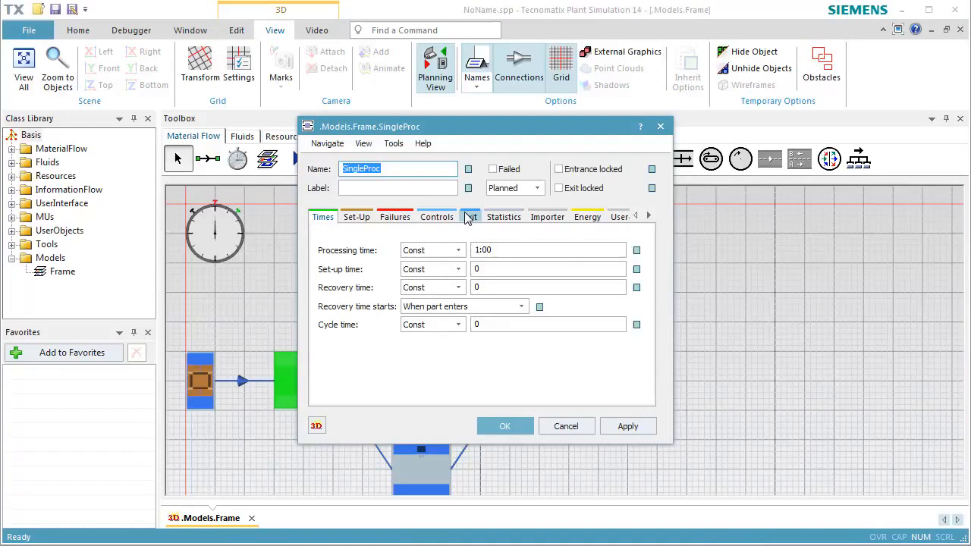
click(471, 216)
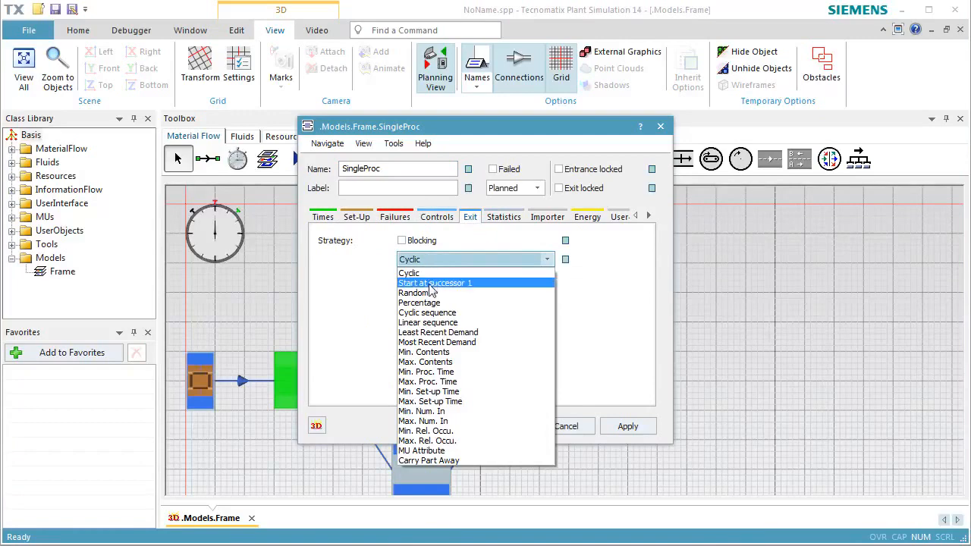
click(419, 302)
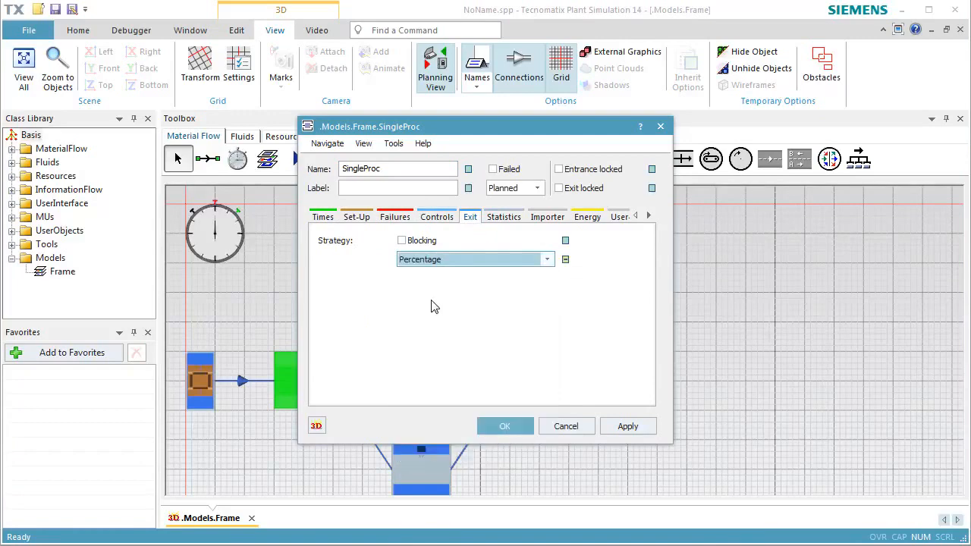
mouse_move(568, 420)
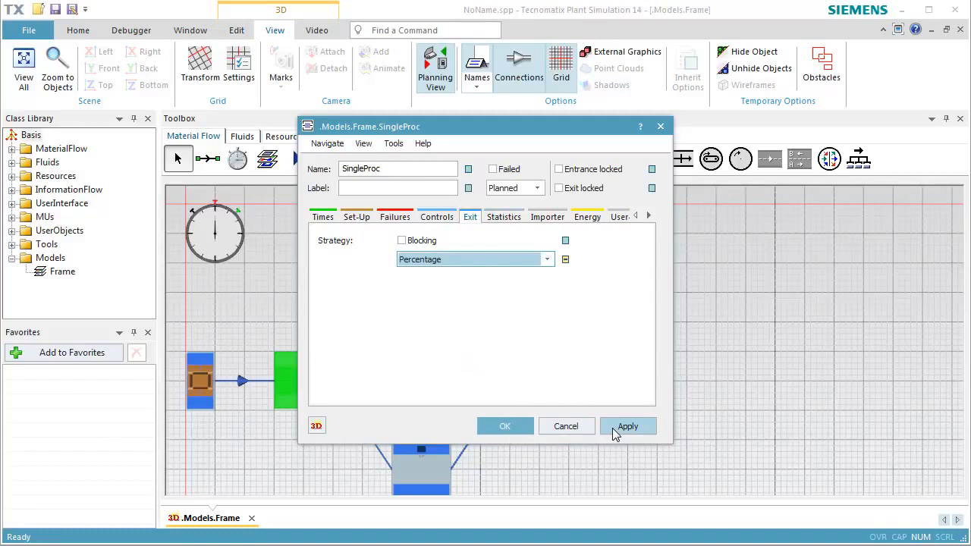
click(628, 425)
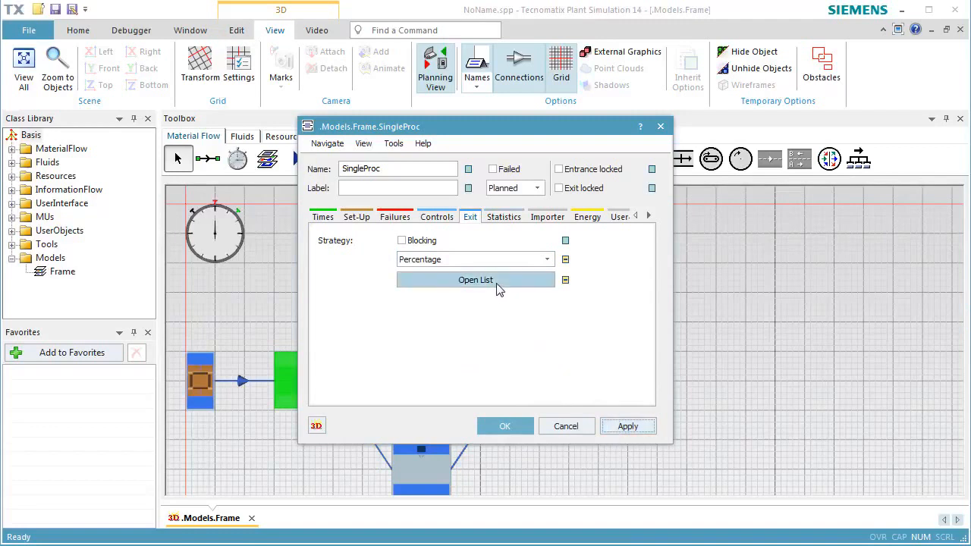
Open SingleProc's percentage list and enter 20 and 30 percent for the successors
click(475, 280)
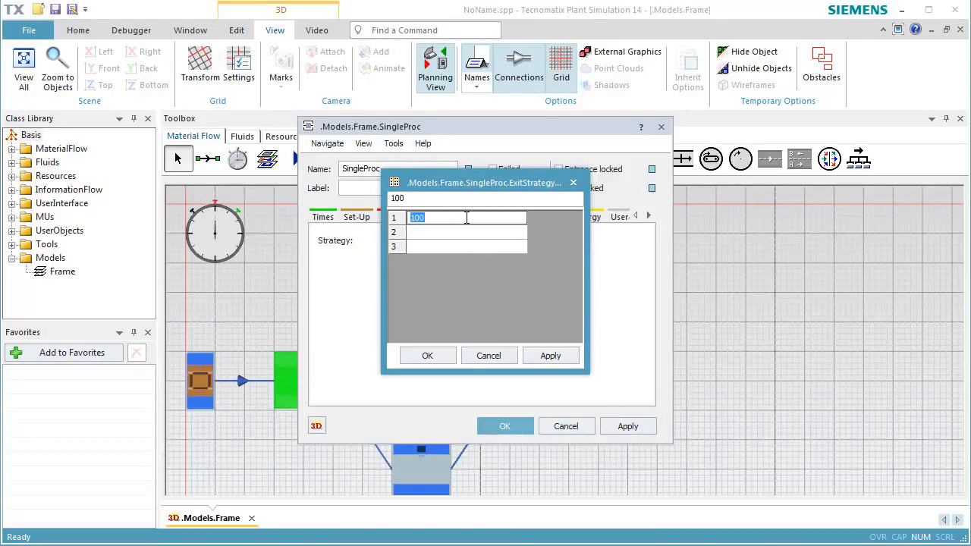
text(2)
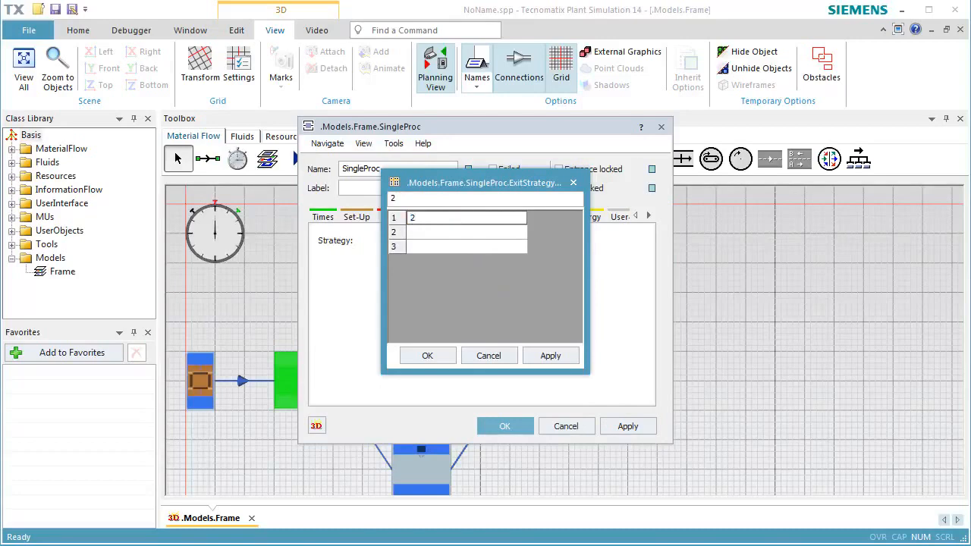
text(0)
click(467, 232)
text(3)
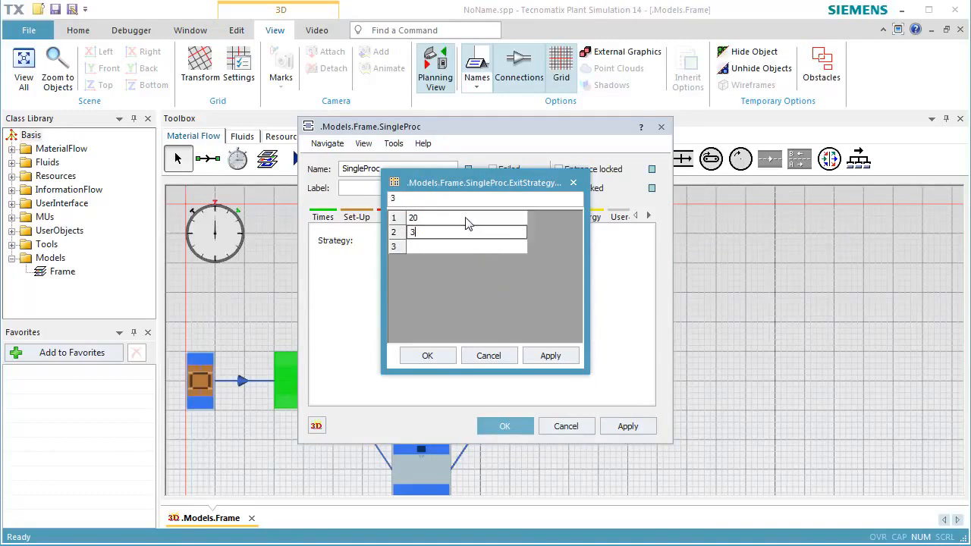
text(0)
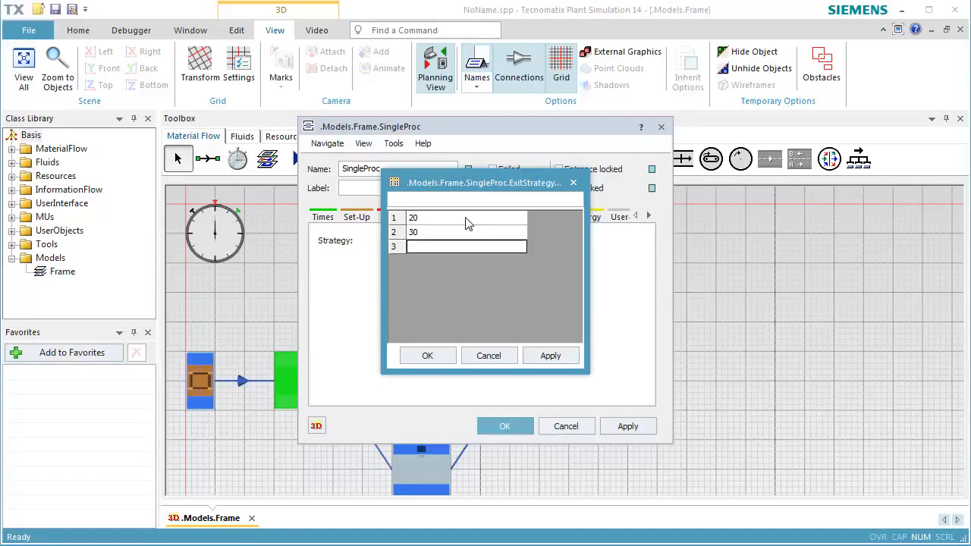
text(50)
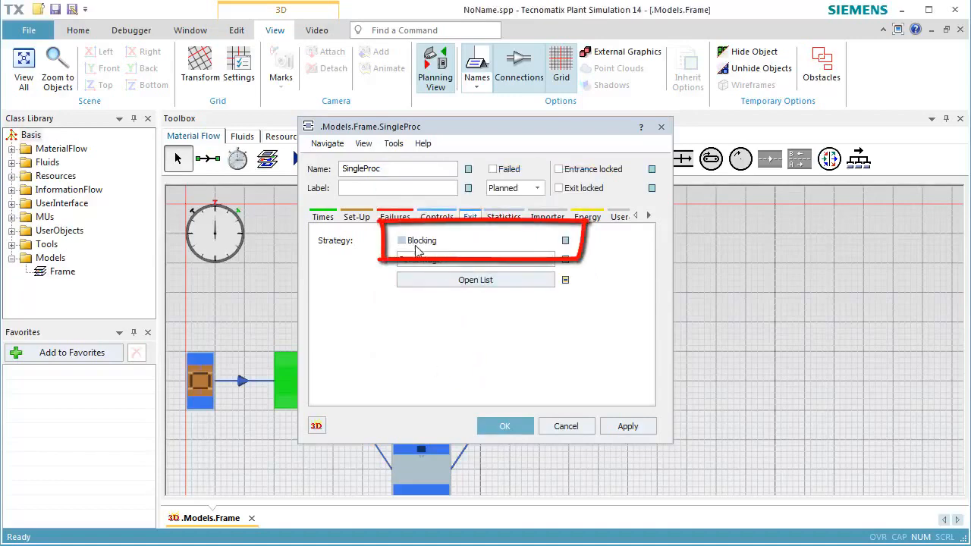
Enable Blocking on SingleProc's Percentage exit strategy and close with OK
click(402, 241)
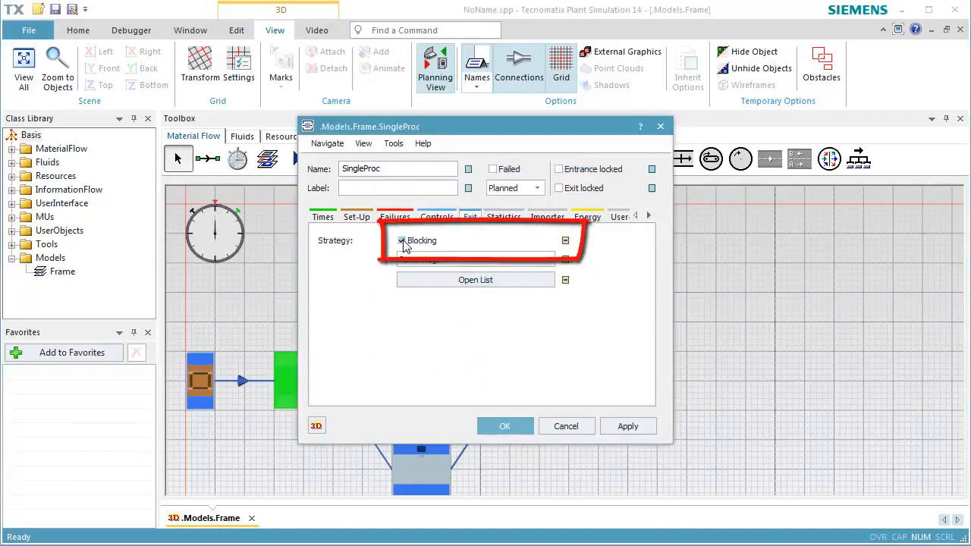
click(402, 240)
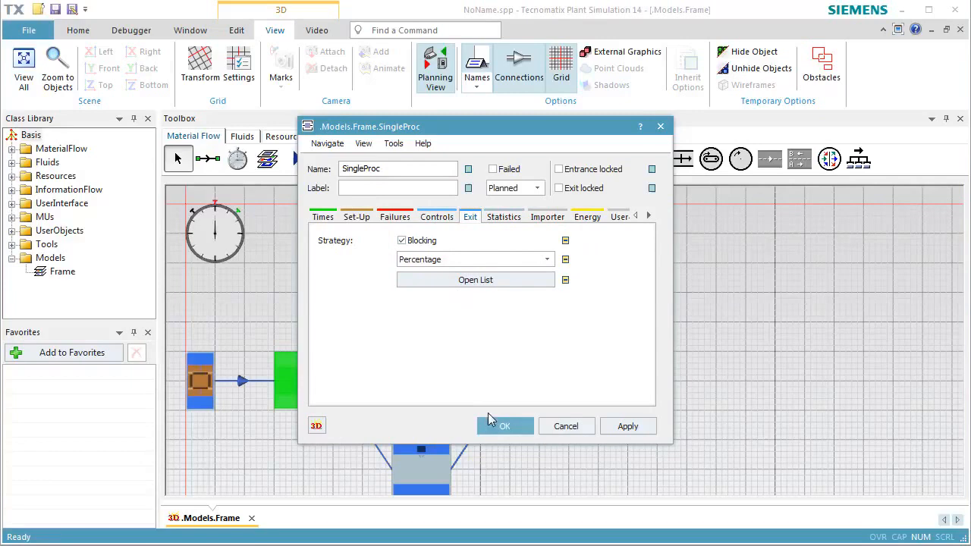
click(505, 426)
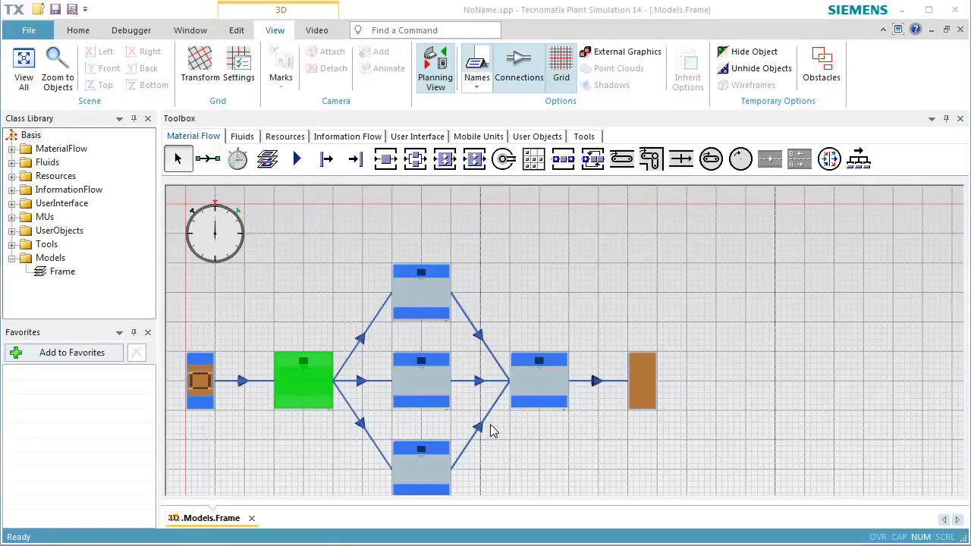
mouse_move(380, 349)
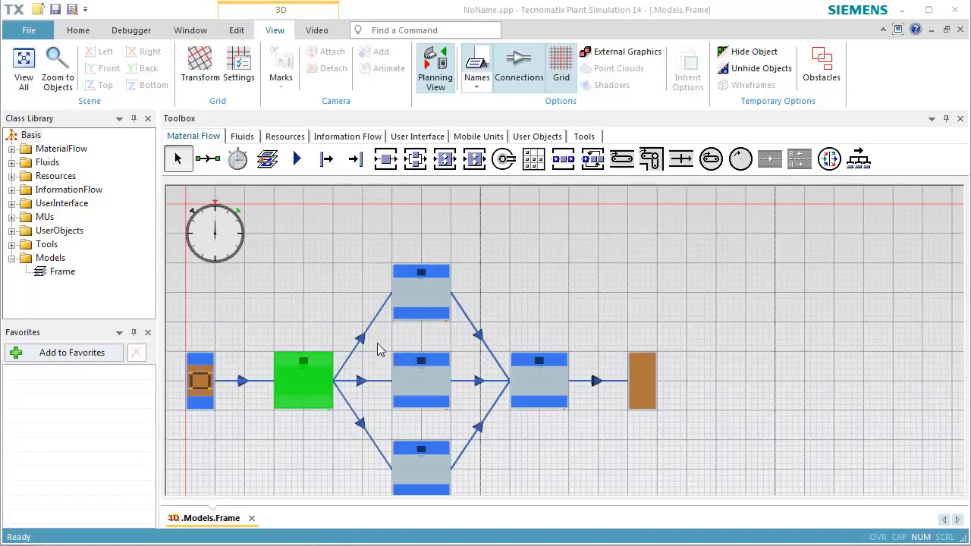
mouse_move(364, 339)
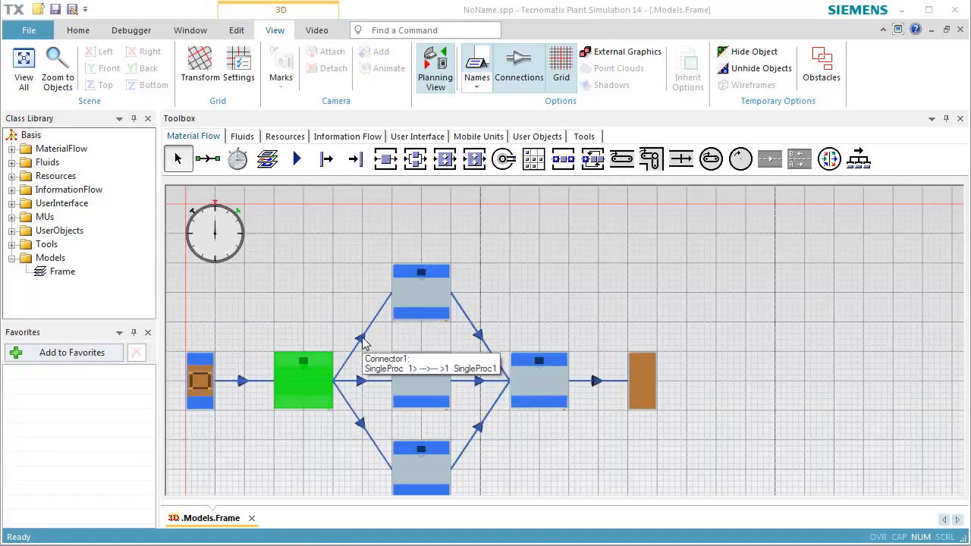
mouse_move(364, 384)
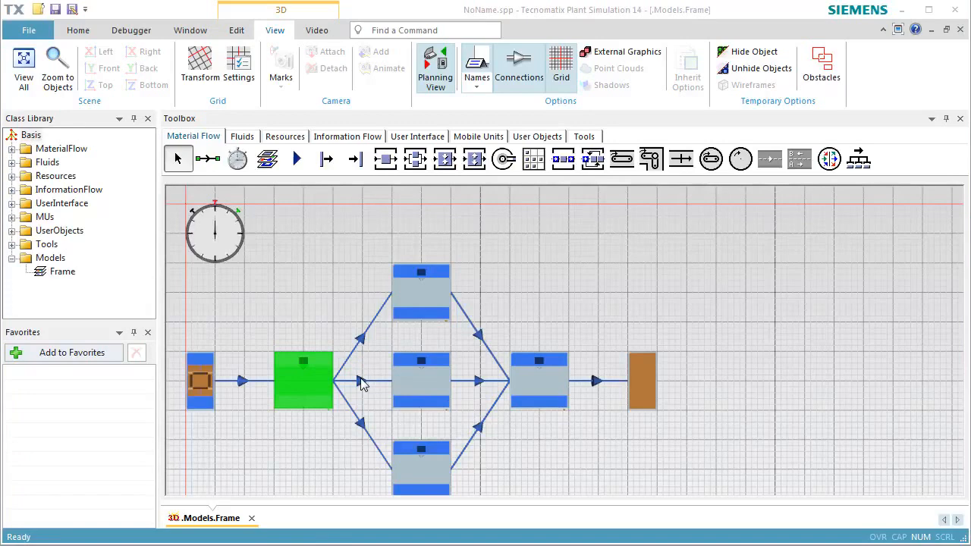
mouse_move(363, 383)
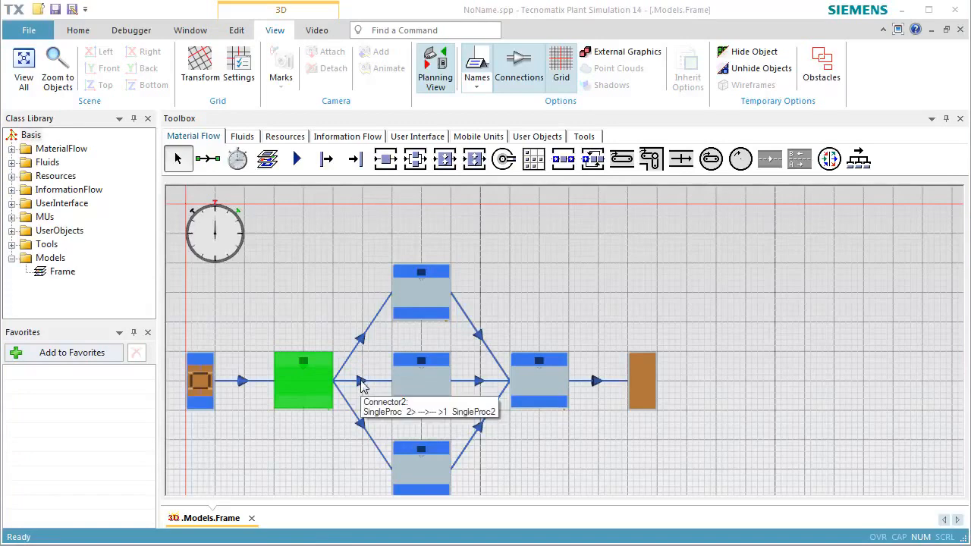
mouse_move(361, 427)
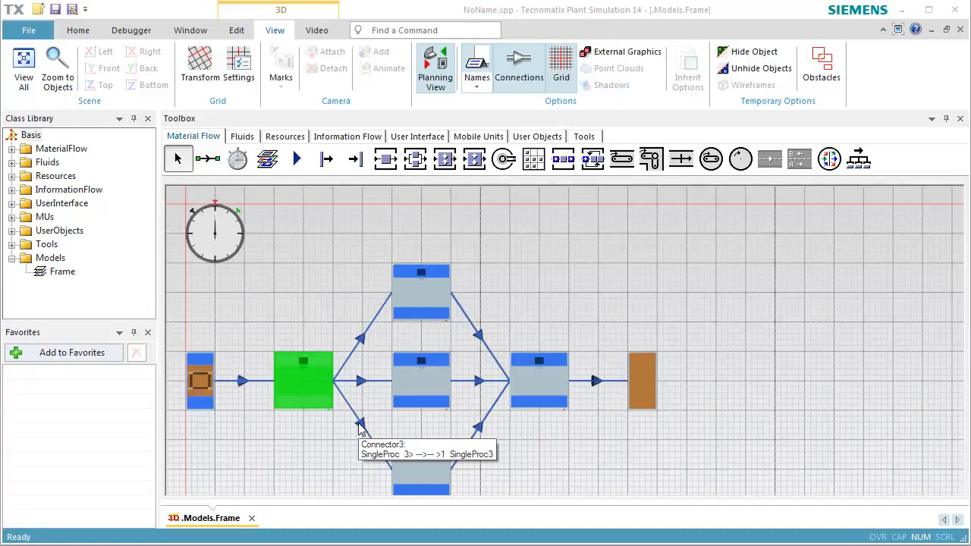
mouse_move(360, 431)
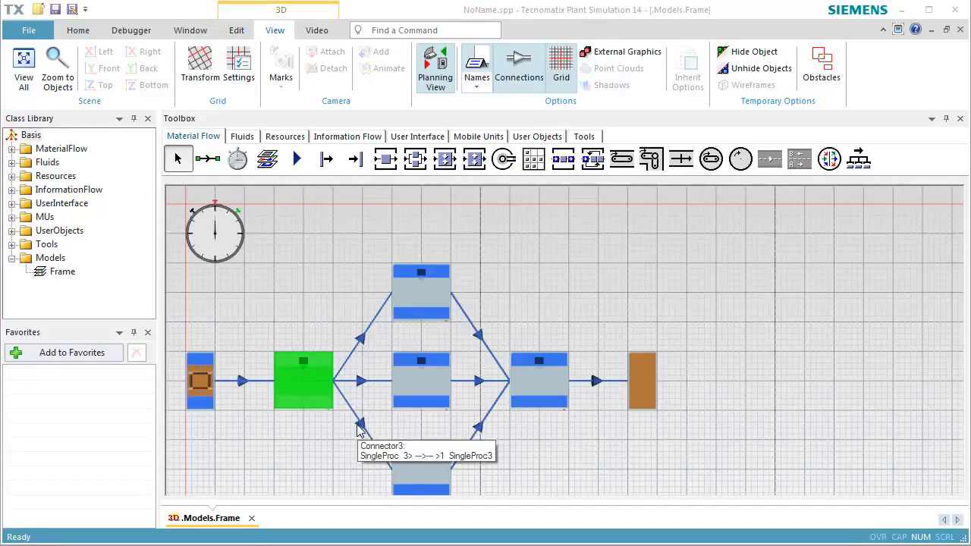
mouse_move(343, 412)
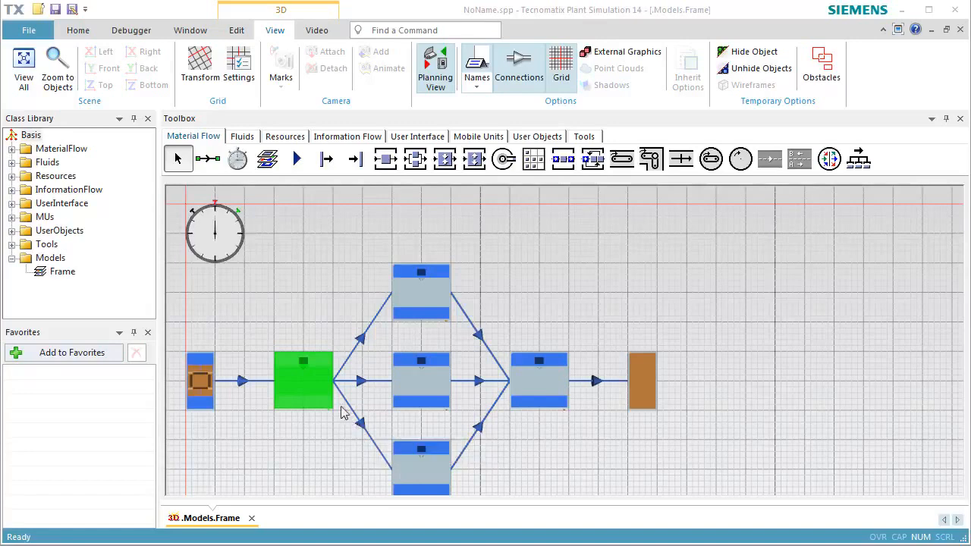
Set the Source's time of creation to Number Adjustable with amount 1000
double_click(200, 381)
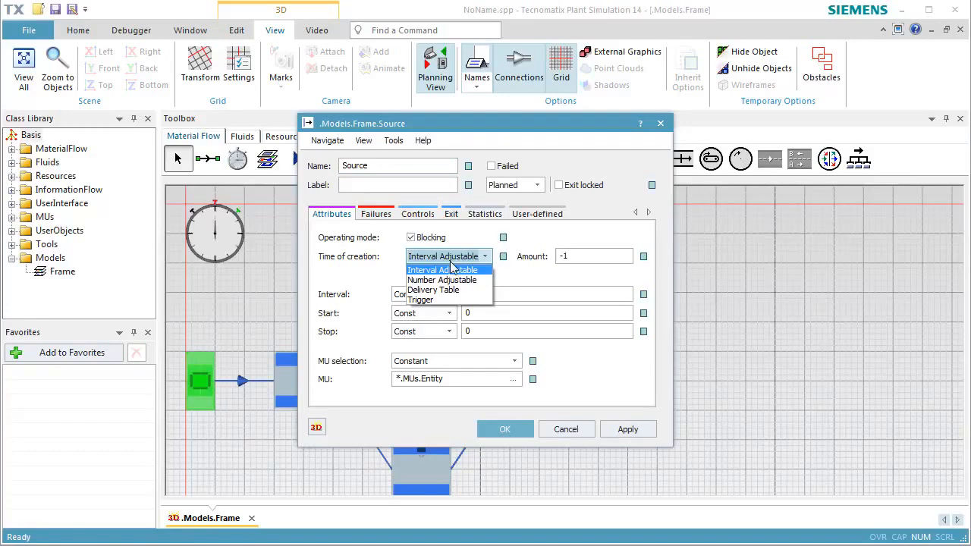
click(442, 280)
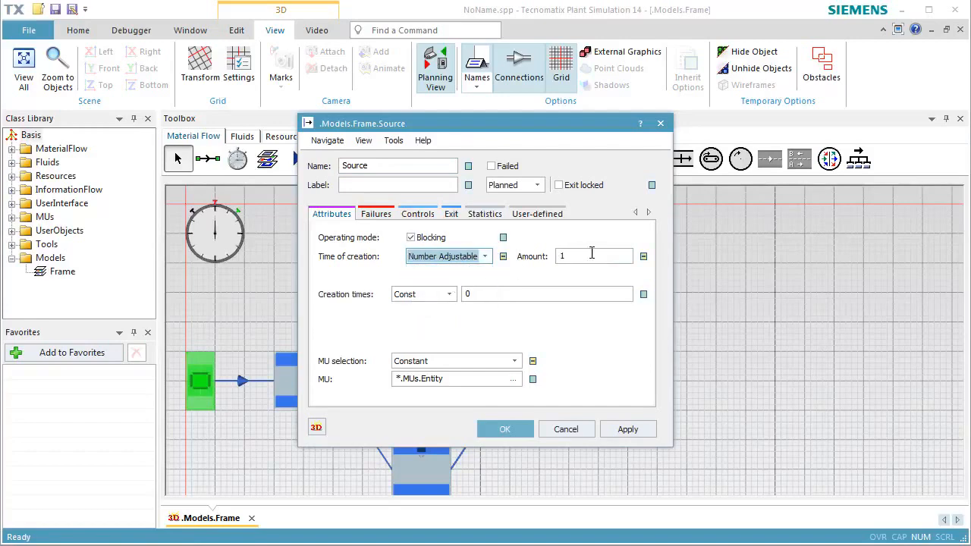
text(1000)
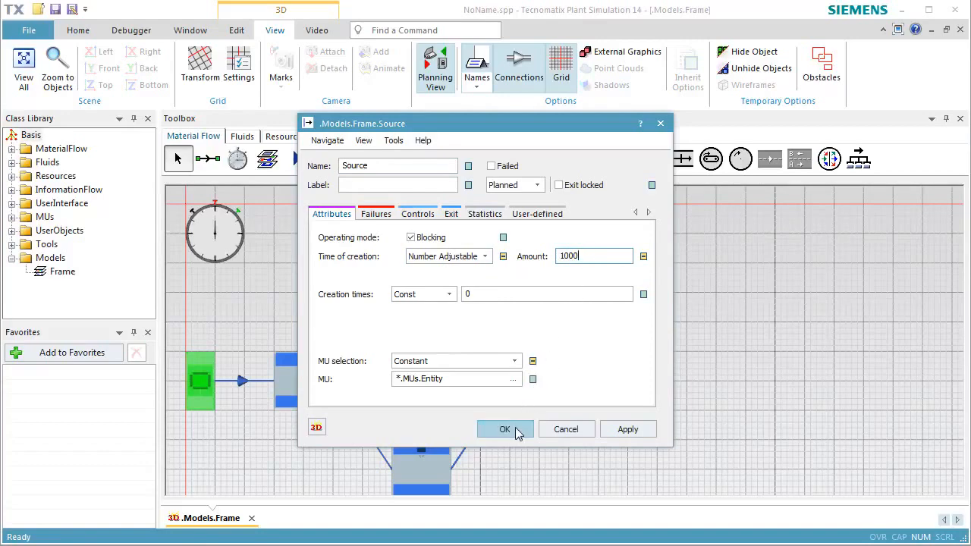
click(505, 429)
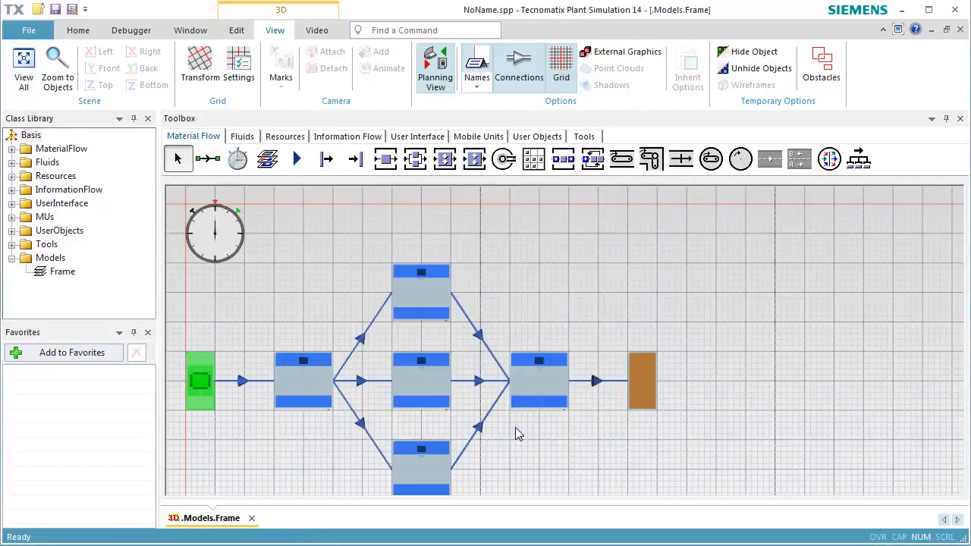
Select the source and start the simulation from the Event Controller
click(201, 381)
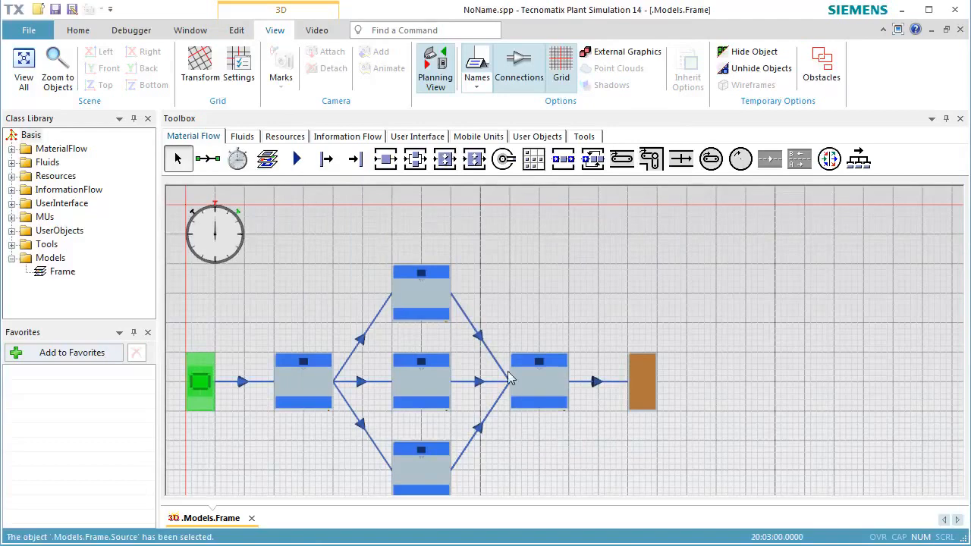
mouse_move(435, 68)
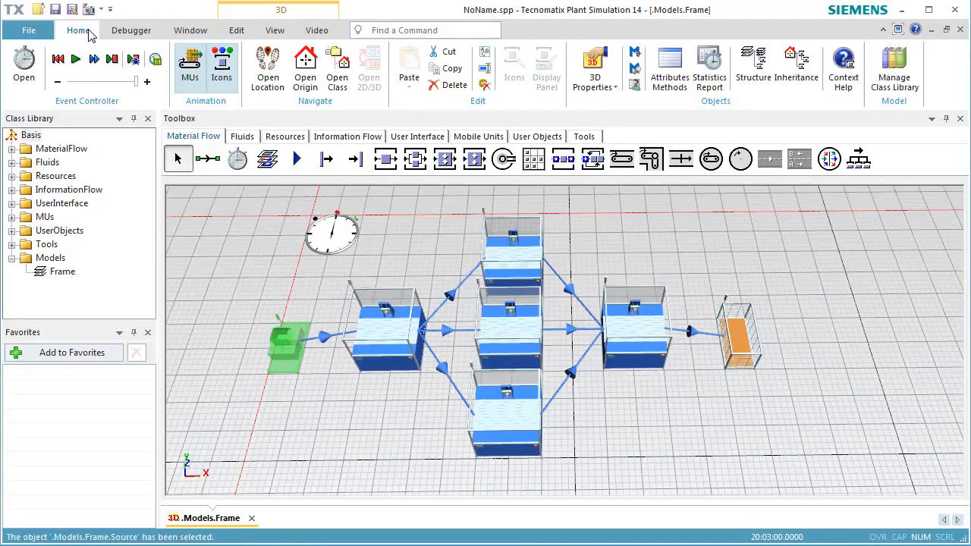
click(59, 60)
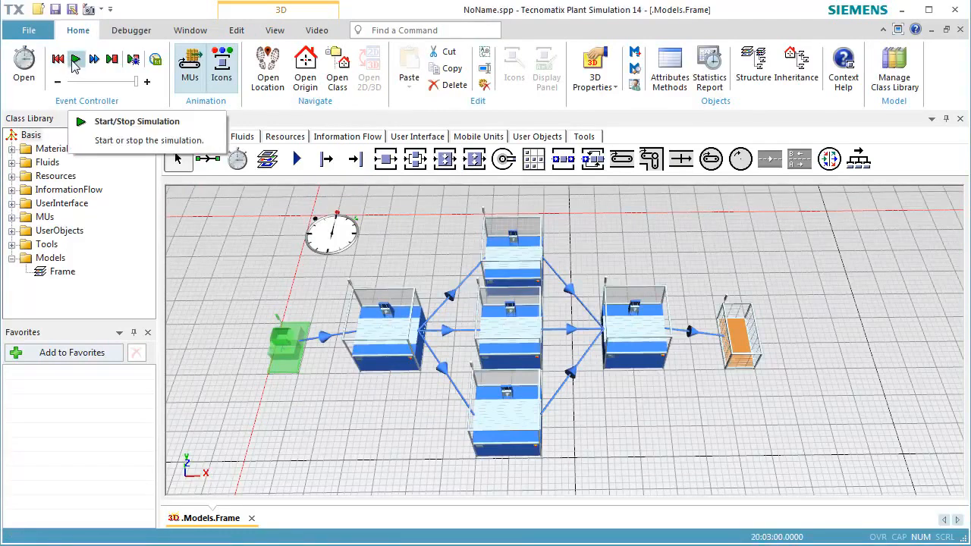
mouse_move(372, 390)
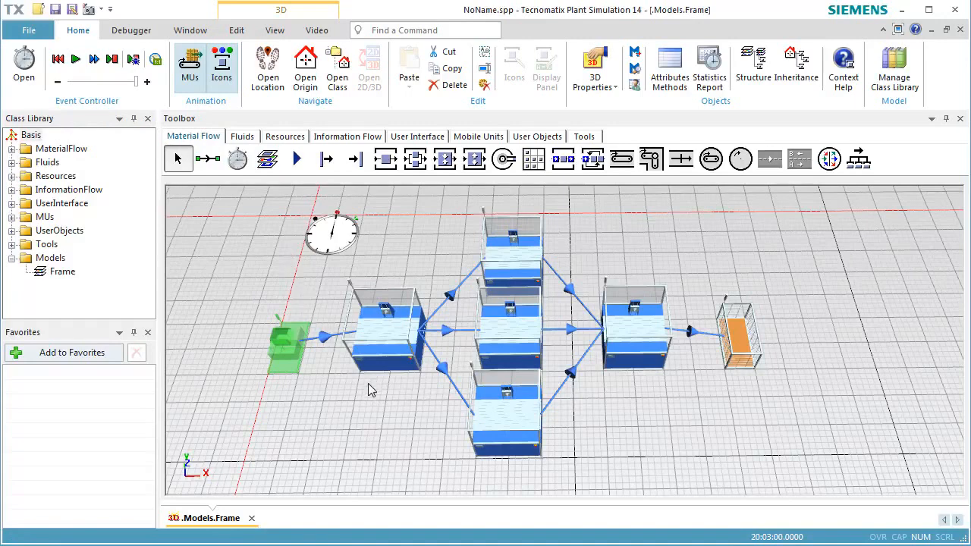
mouse_move(410, 461)
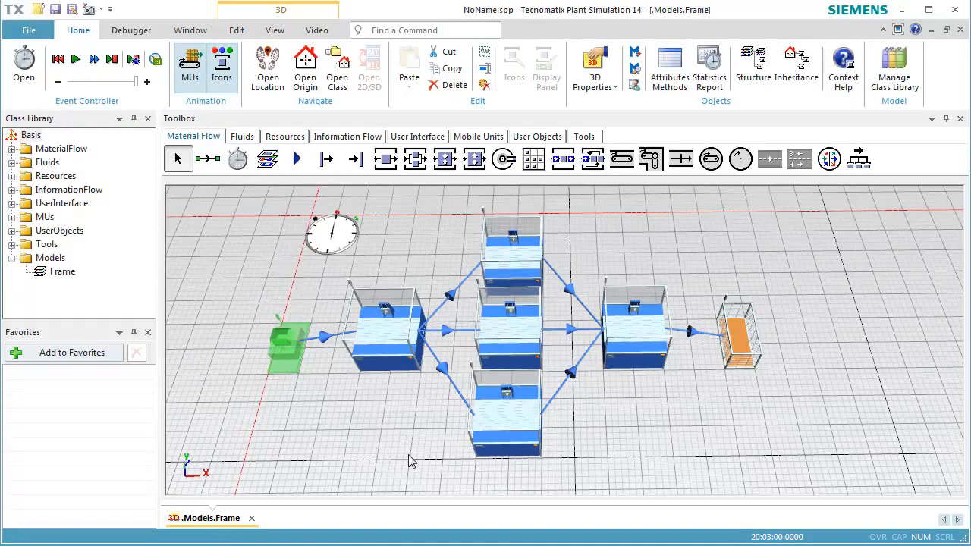
mouse_move(436, 439)
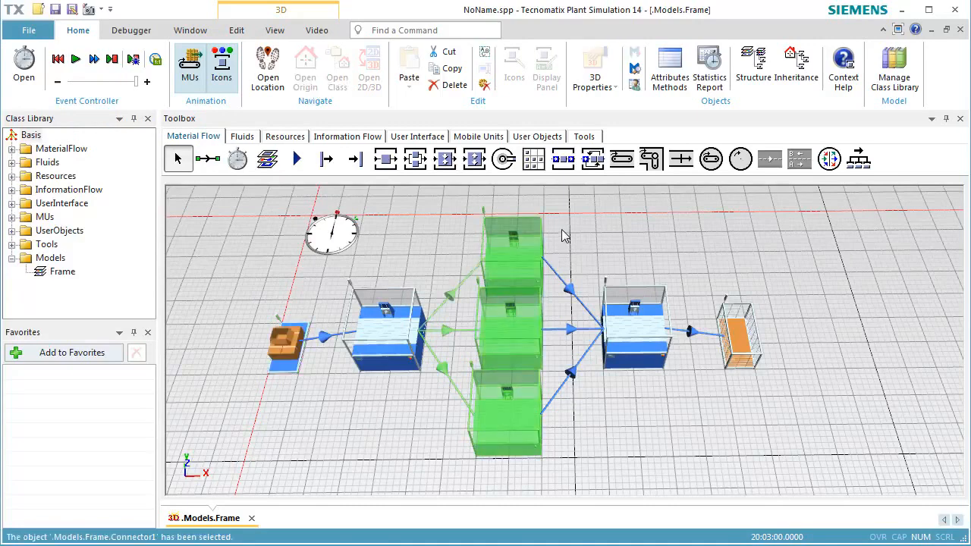
key(F6)
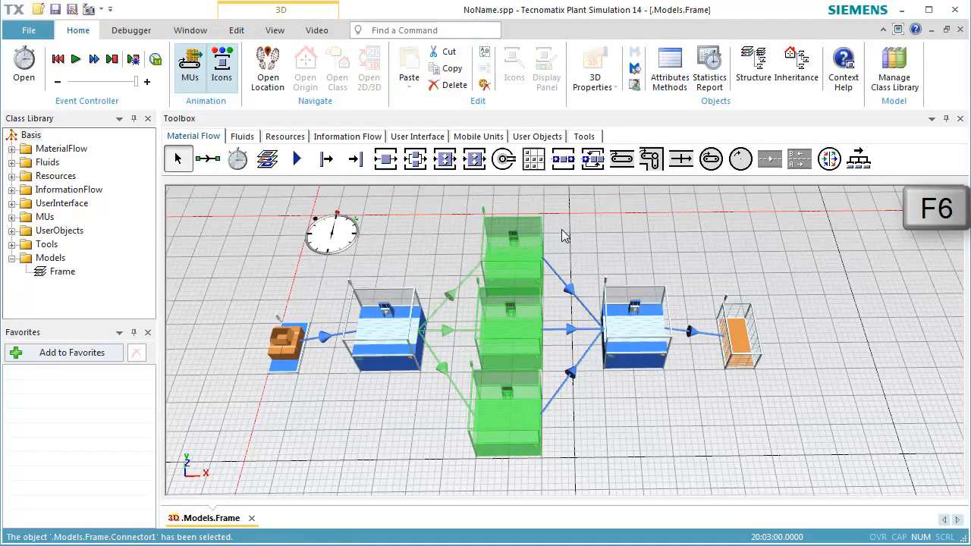
click(709, 68)
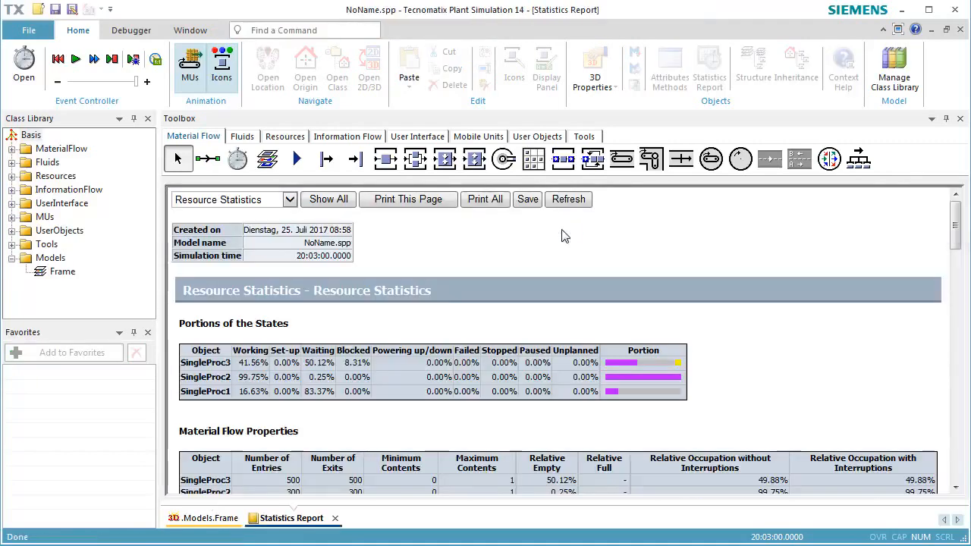
mouse_move(575, 313)
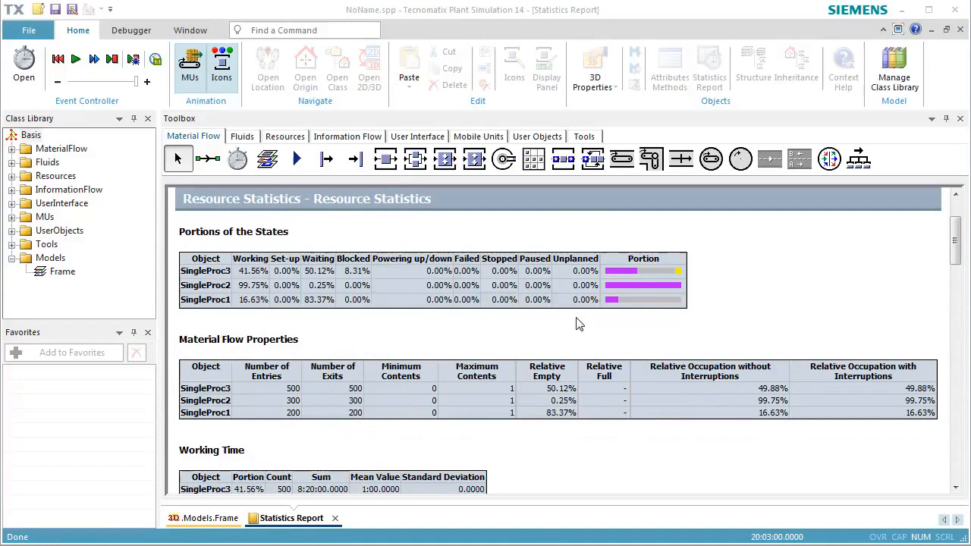
mouse_move(961, 28)
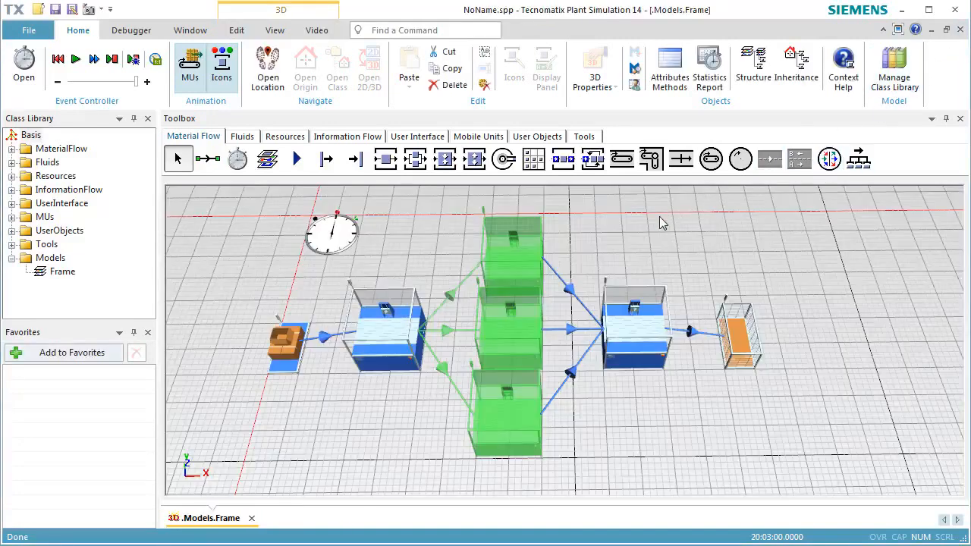
Turn off Blocking on the first SingleProc's Percentage exit strategy and confirm
click(387, 334)
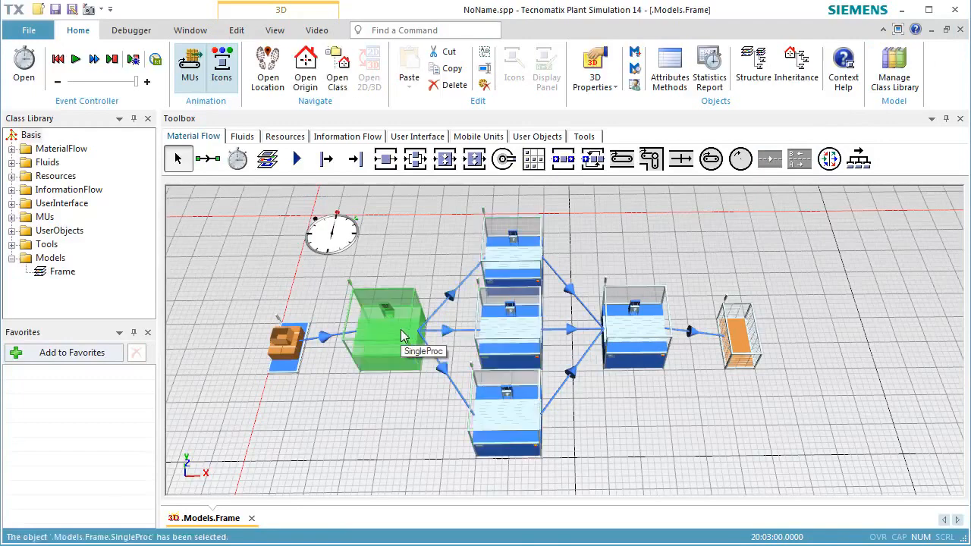
double_click(403, 334)
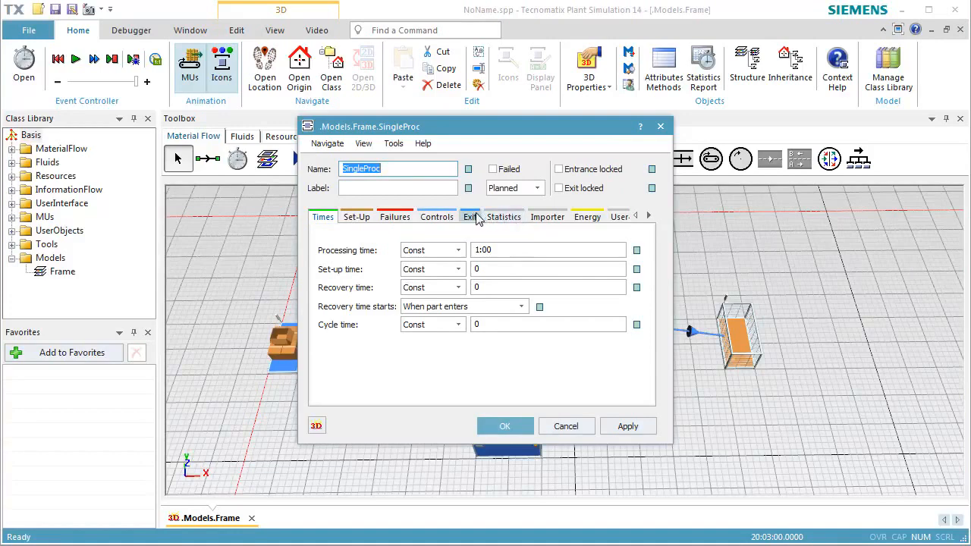
click(471, 216)
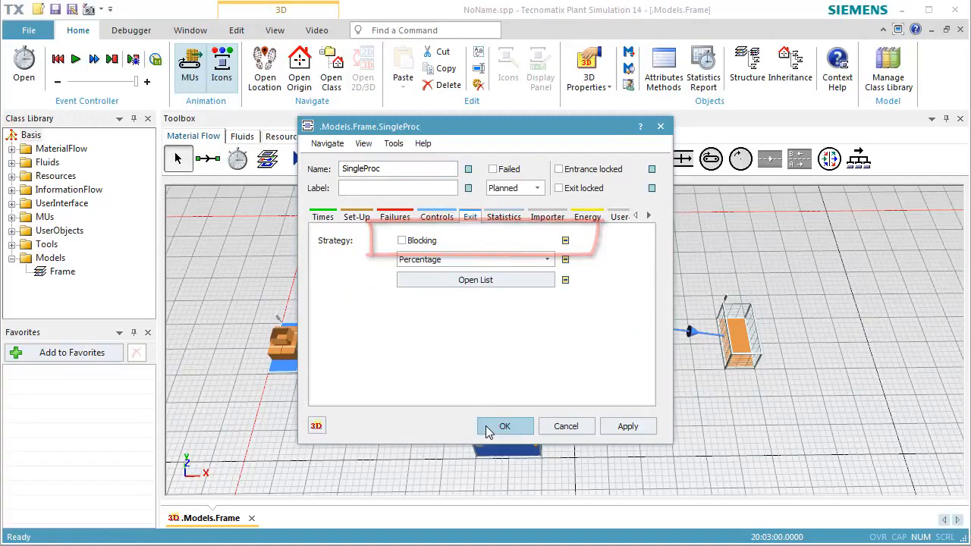
click(504, 426)
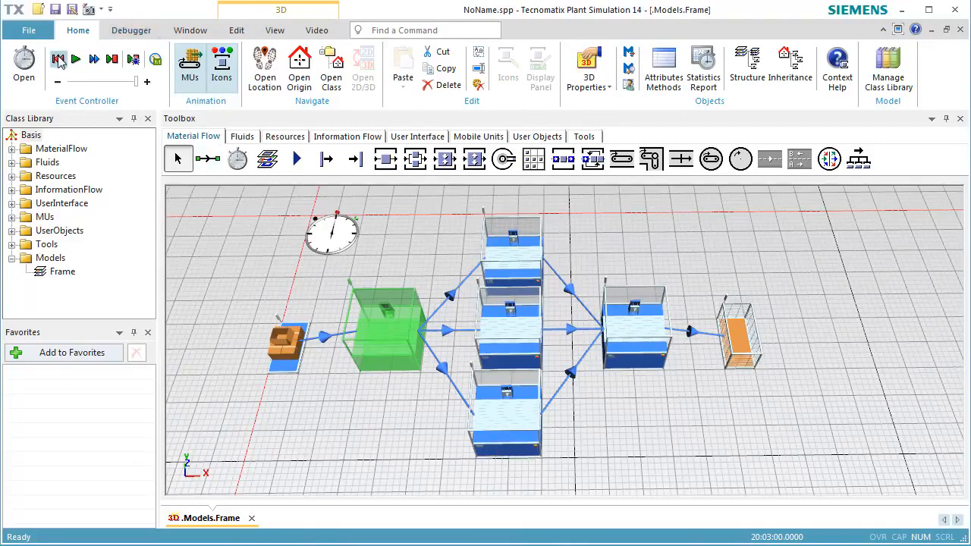
Reset and rerun the non-blocking simulation, then select the three stations for a statistics report
click(75, 59)
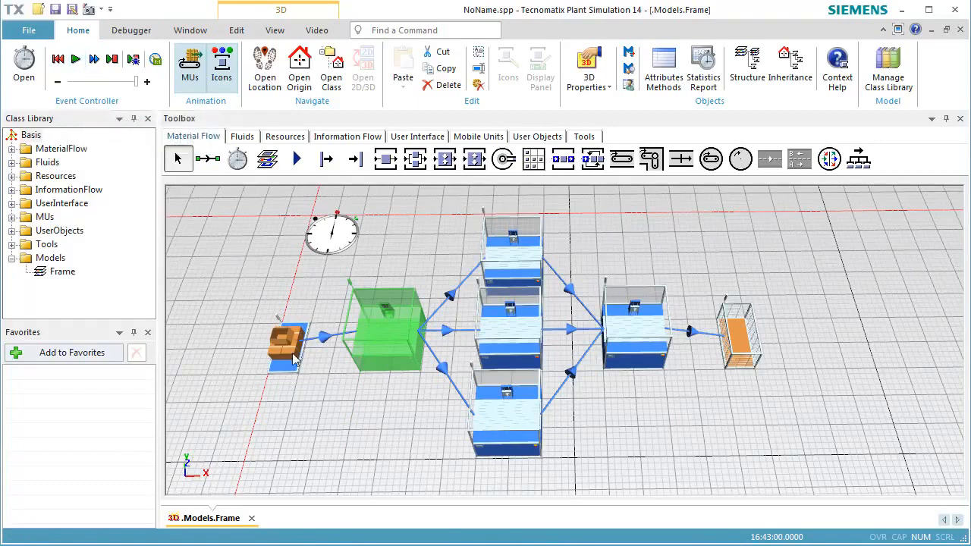
click(508, 273)
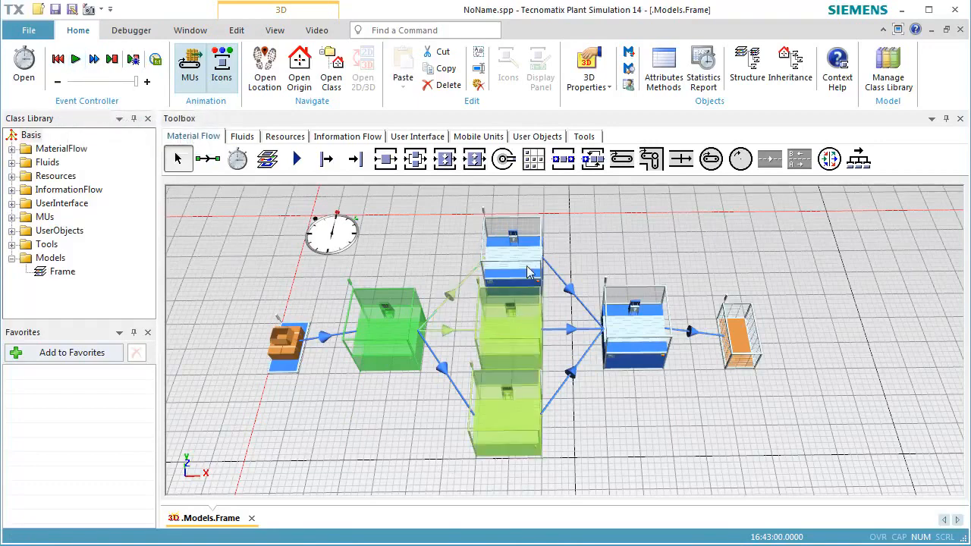
key(f6)
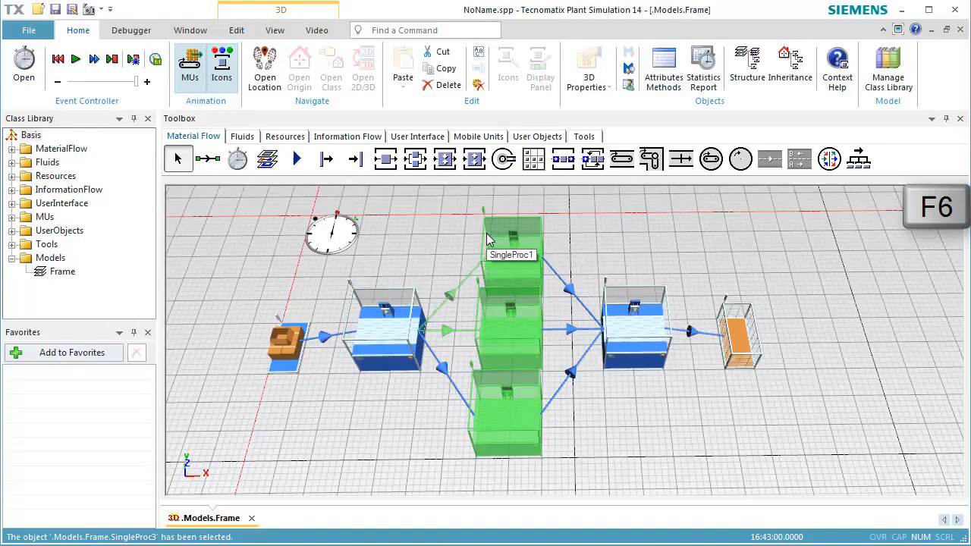
Scroll the Statistics Report to Material Flow exits: SingleProc2 250, SingleProc1 214, SingleProc3 536
click(702, 72)
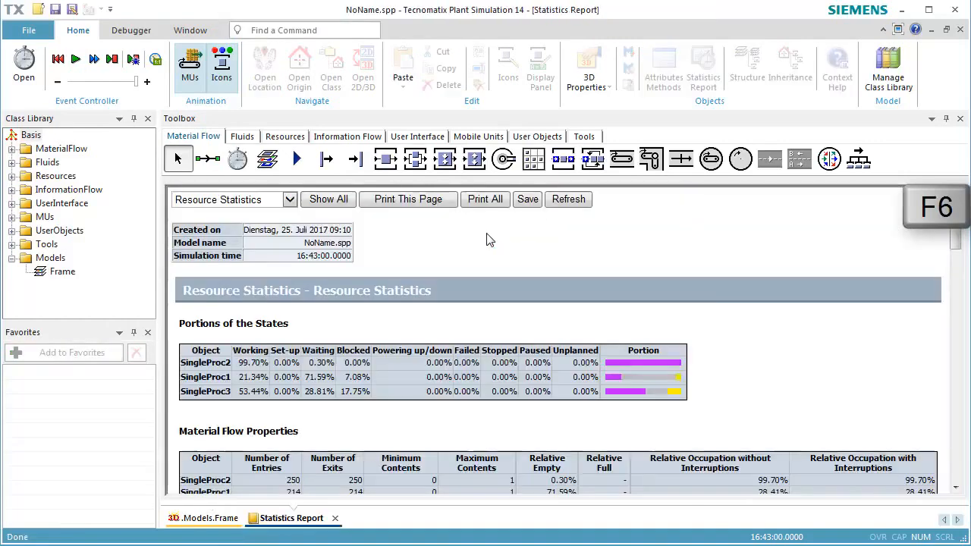
mouse_move(854, 231)
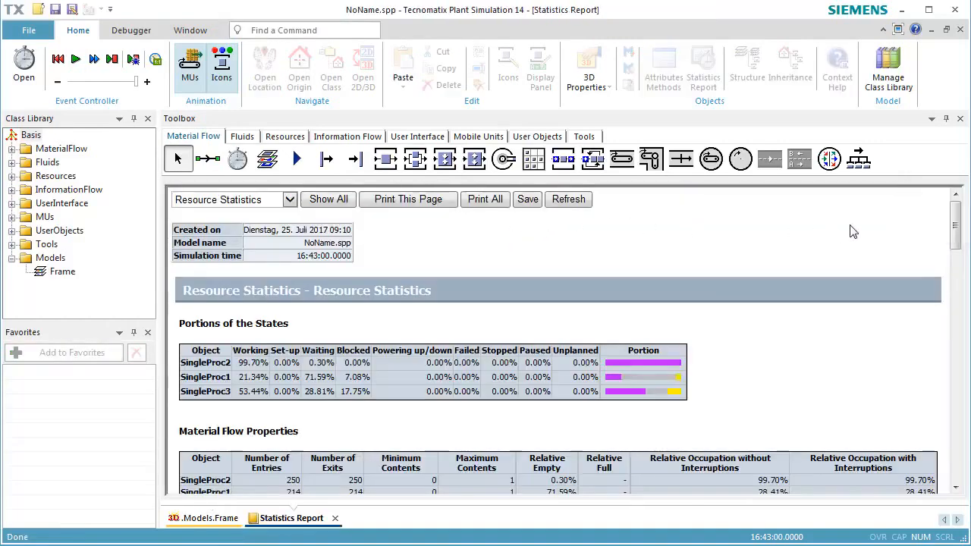
scroll(down, 3)
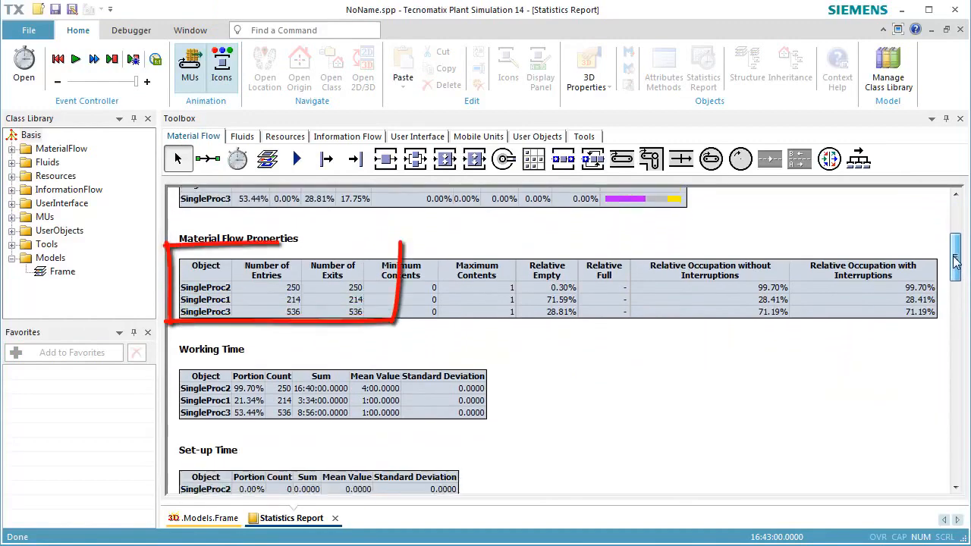
mouse_move(304, 346)
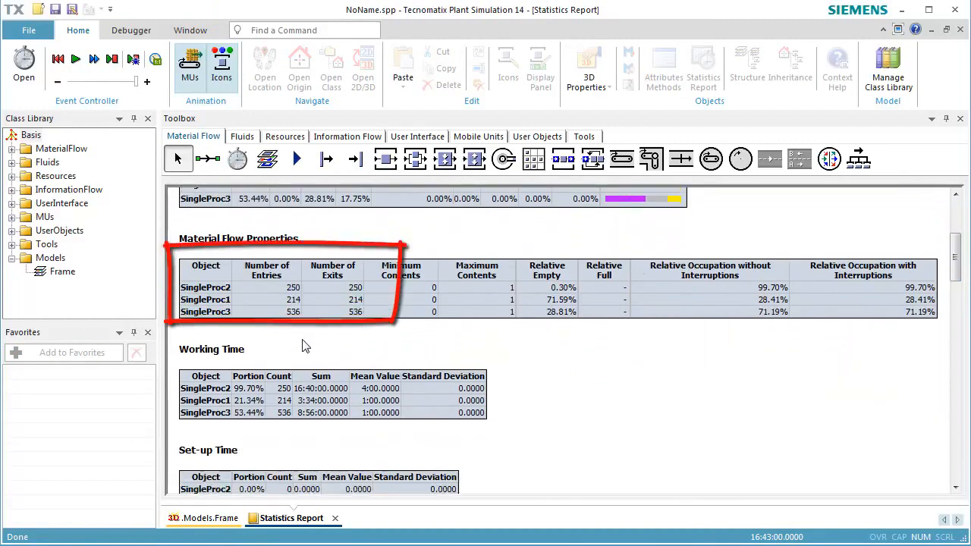